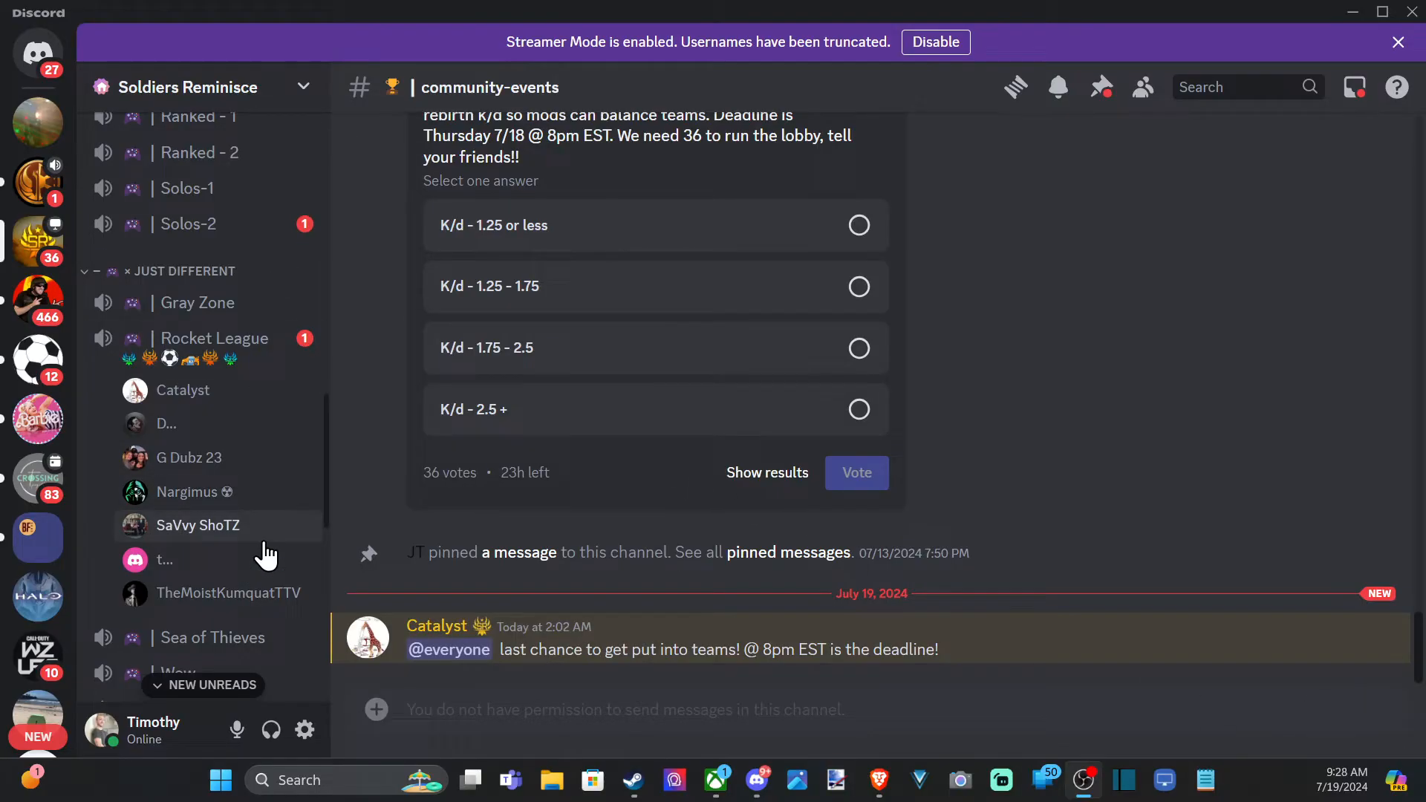
pyautogui.moveTo(211, 526)
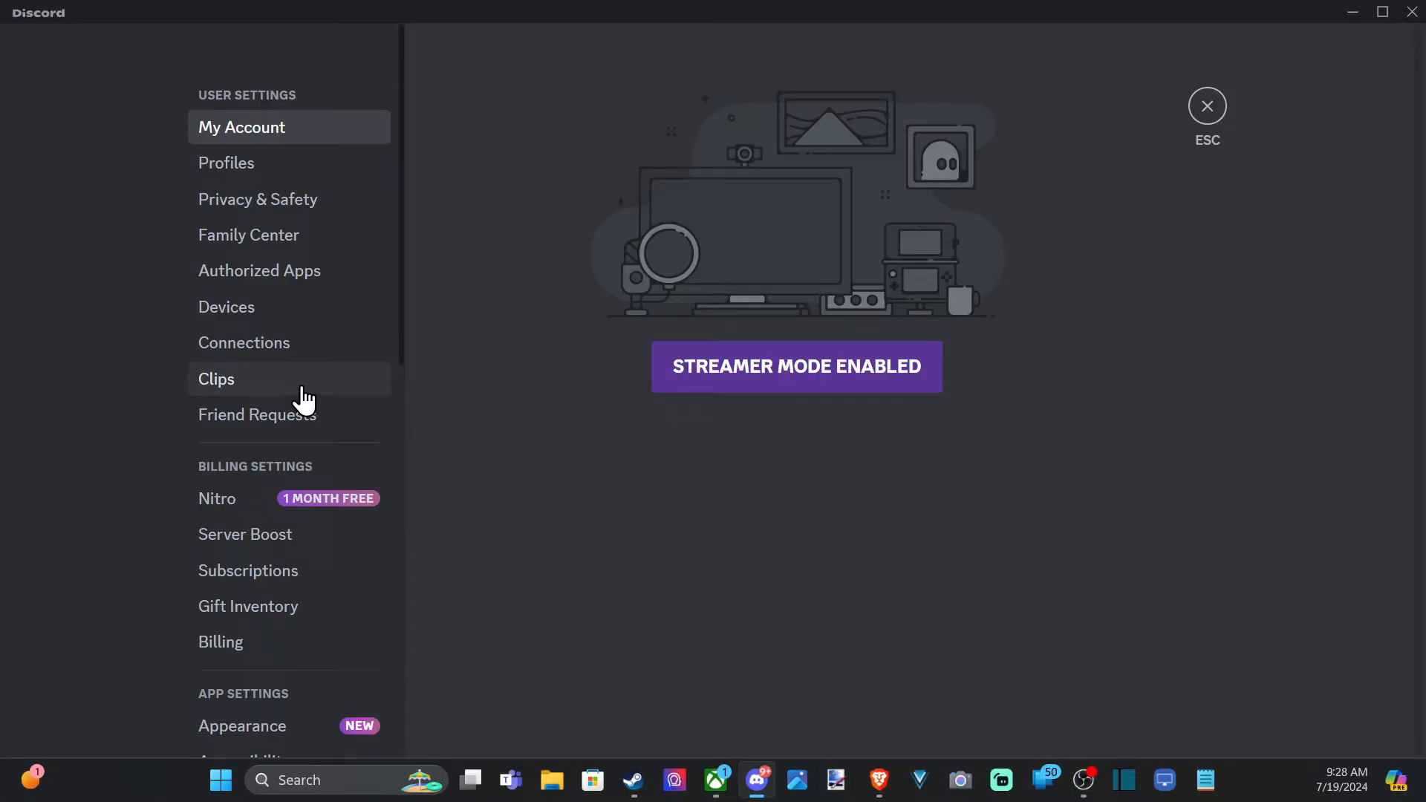
# Scroll the settings sidebar down to the App Settings categories.
pyautogui.scroll(-3)
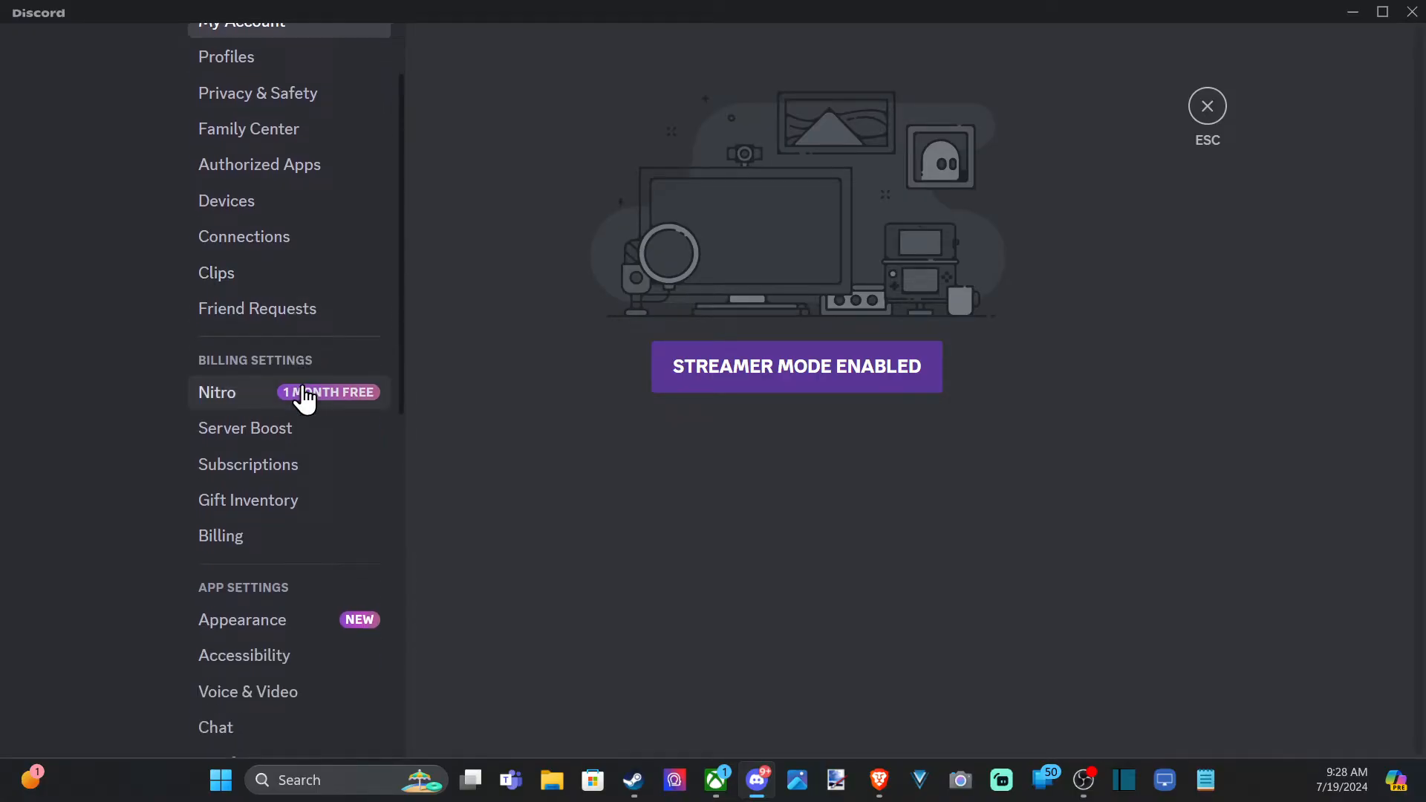
pyautogui.scroll(-3)
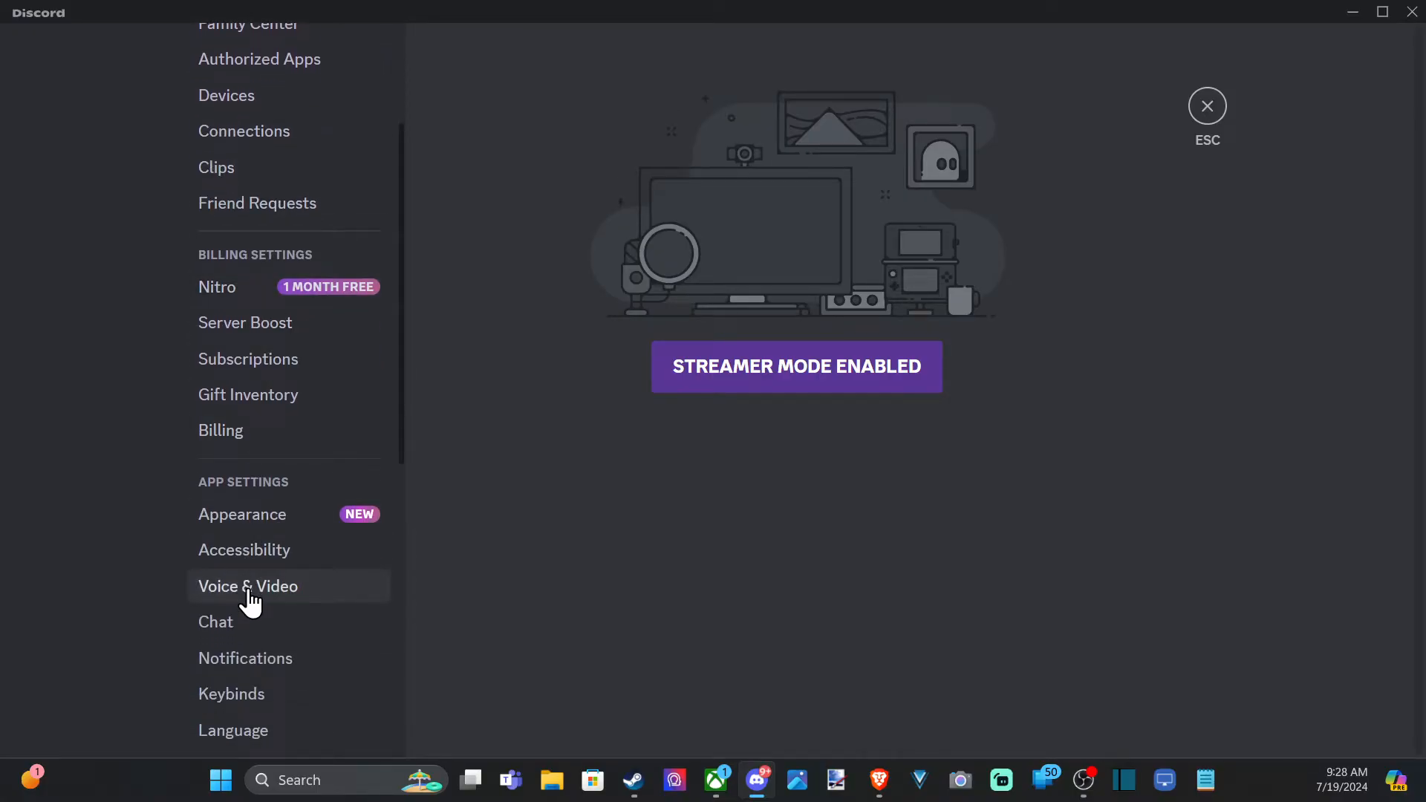
# In Voice & Video, choose Headset Microphone (2- Xbox Wireless Headset) as the input device.
pyautogui.click(248, 585)
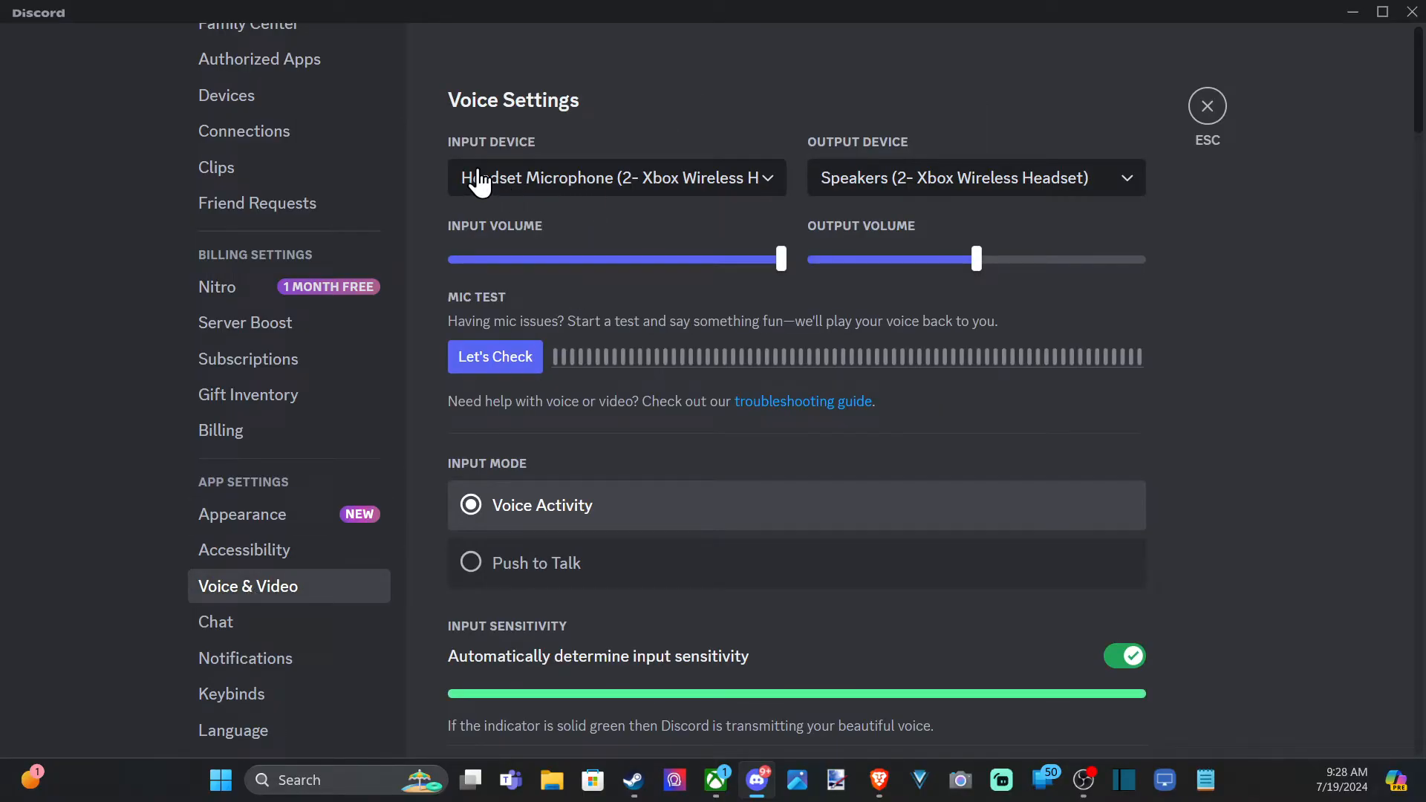
pyautogui.click(615, 177)
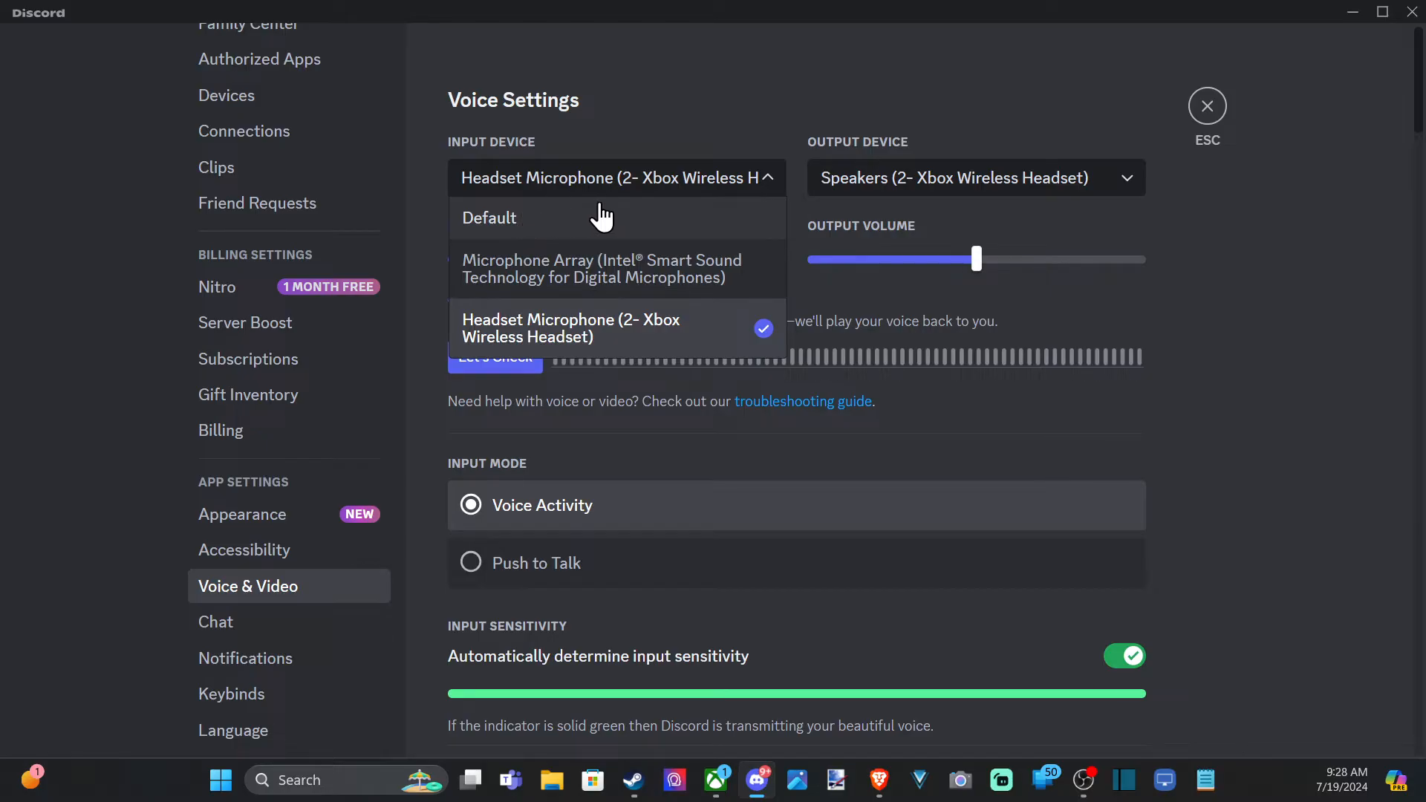
pyautogui.moveTo(536, 225)
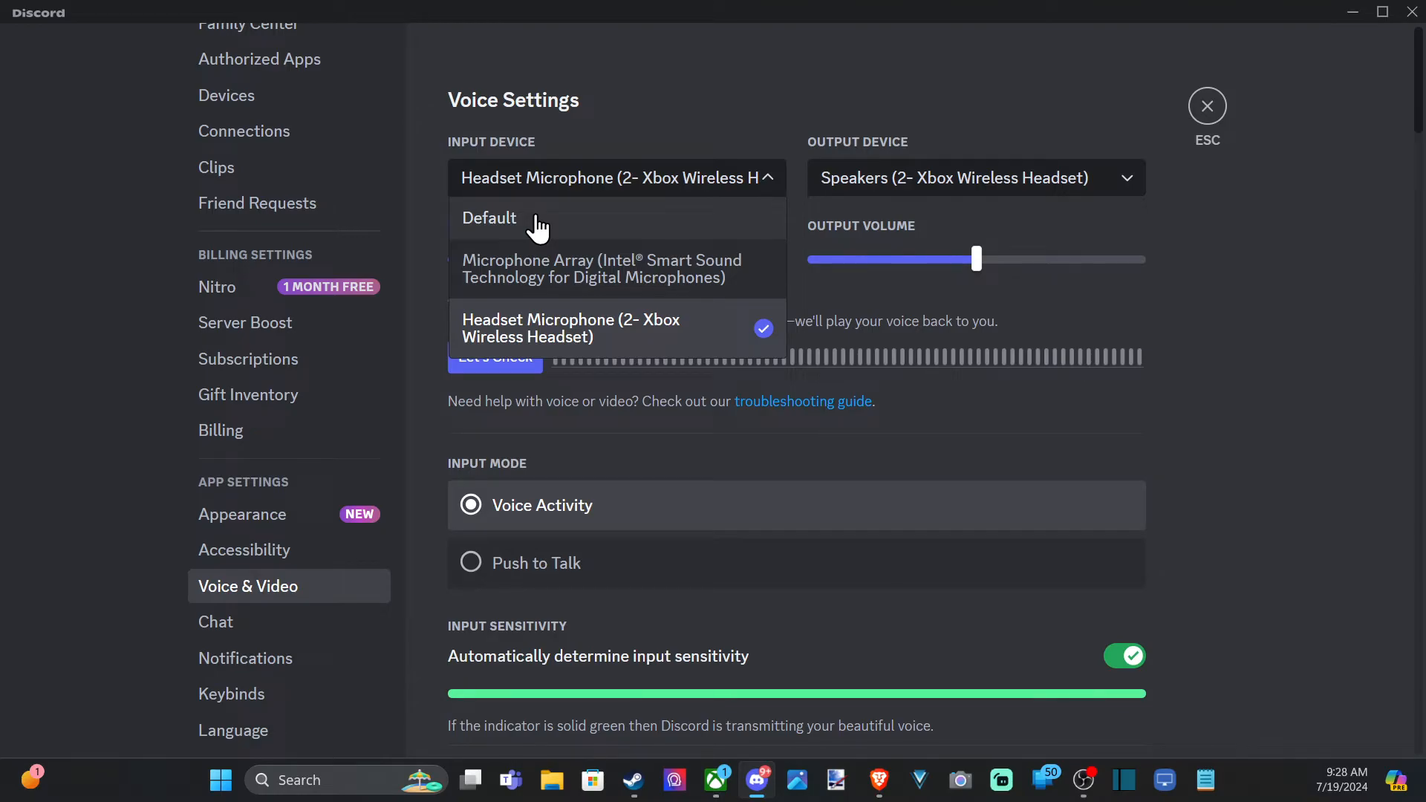
pyautogui.moveTo(505, 342)
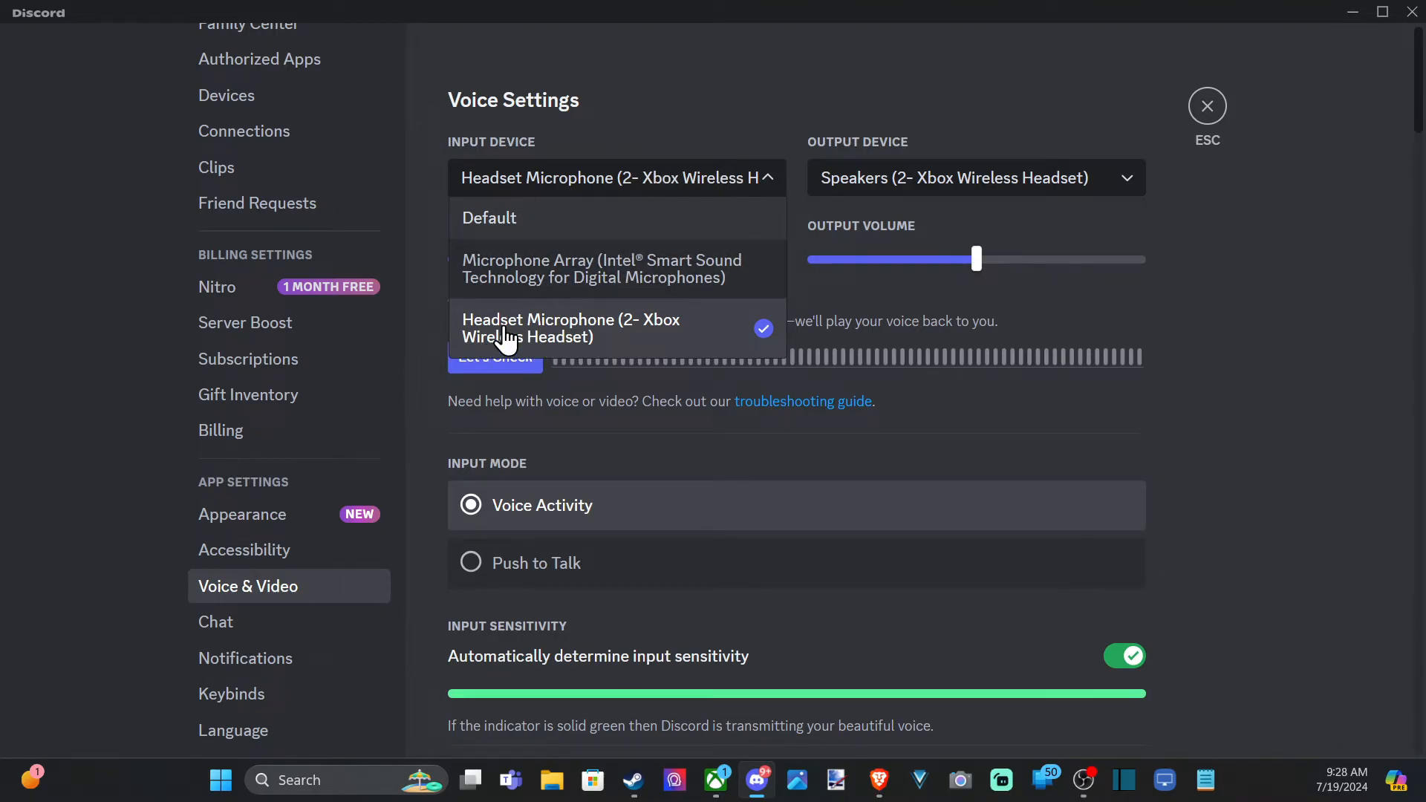
pyautogui.moveTo(683, 178)
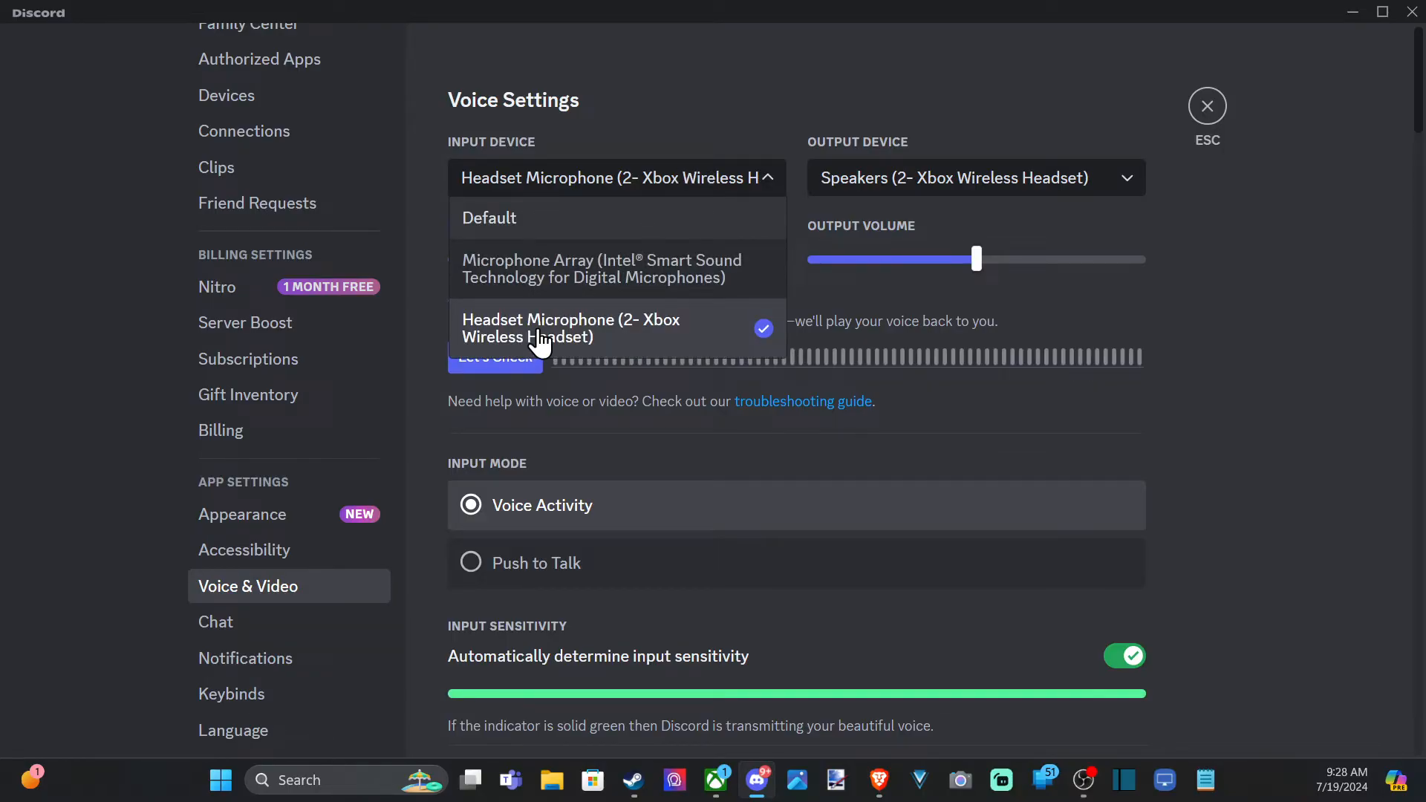
pyautogui.click(570, 327)
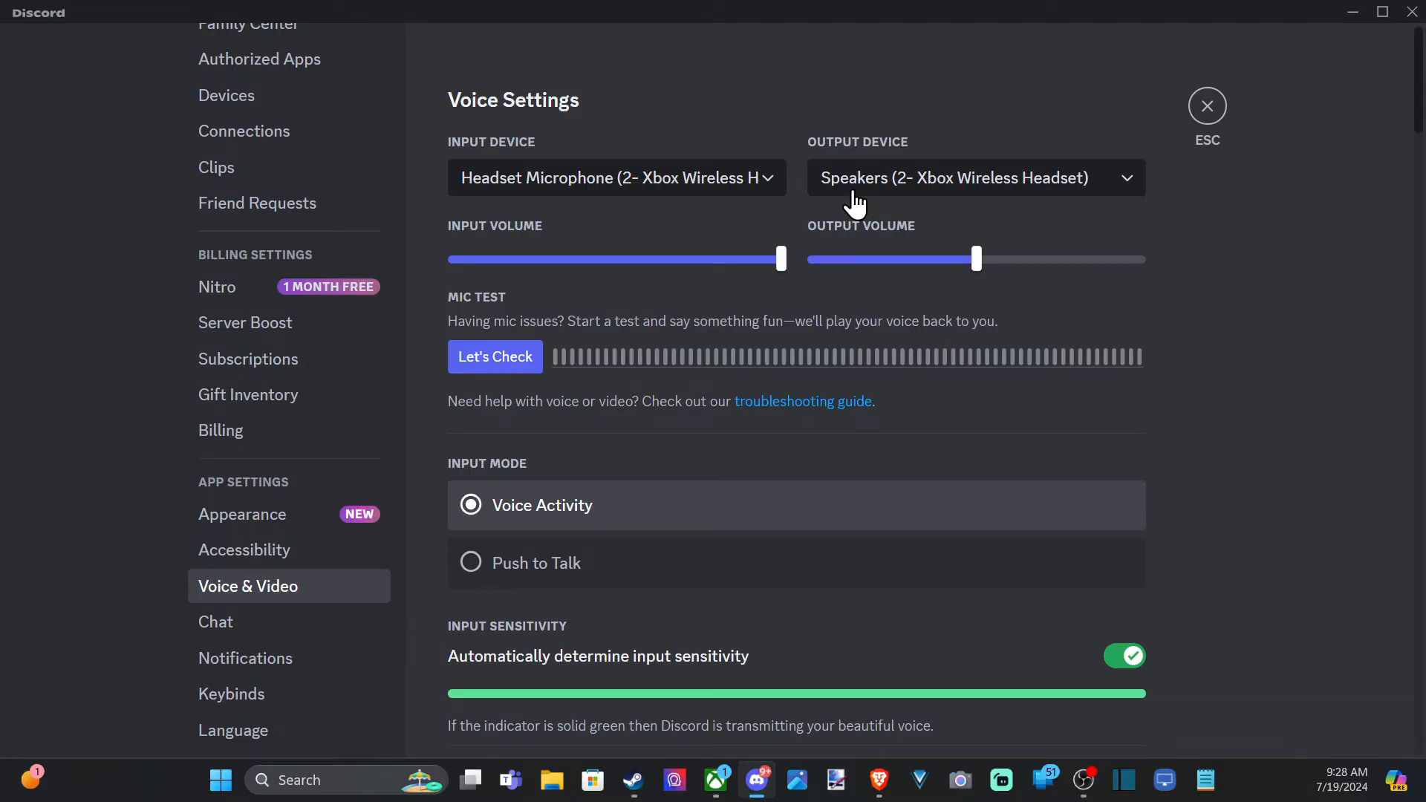
# Choose Speakers (2- Xbox Wireless Headset) as the output device.
pyautogui.click(974, 177)
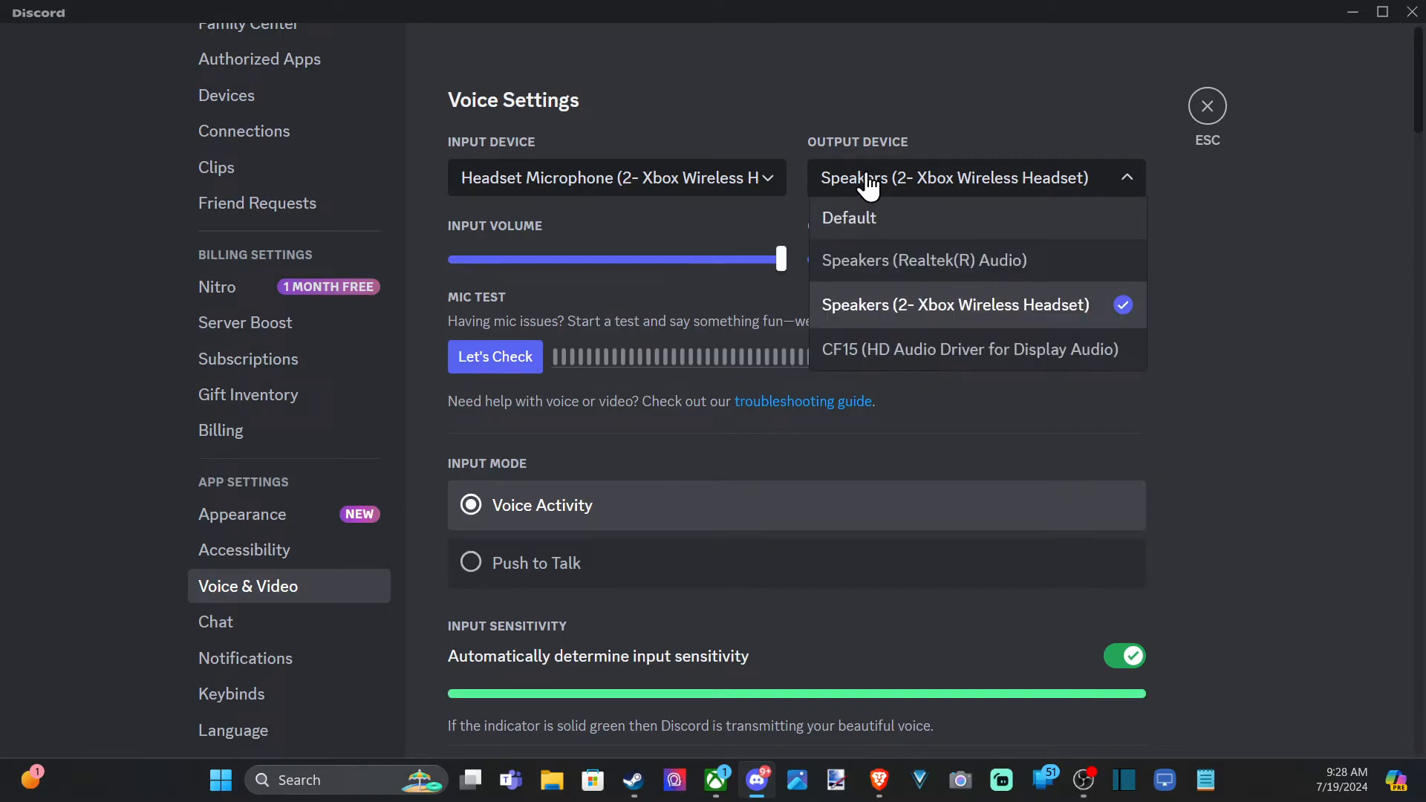
pyautogui.moveTo(943, 269)
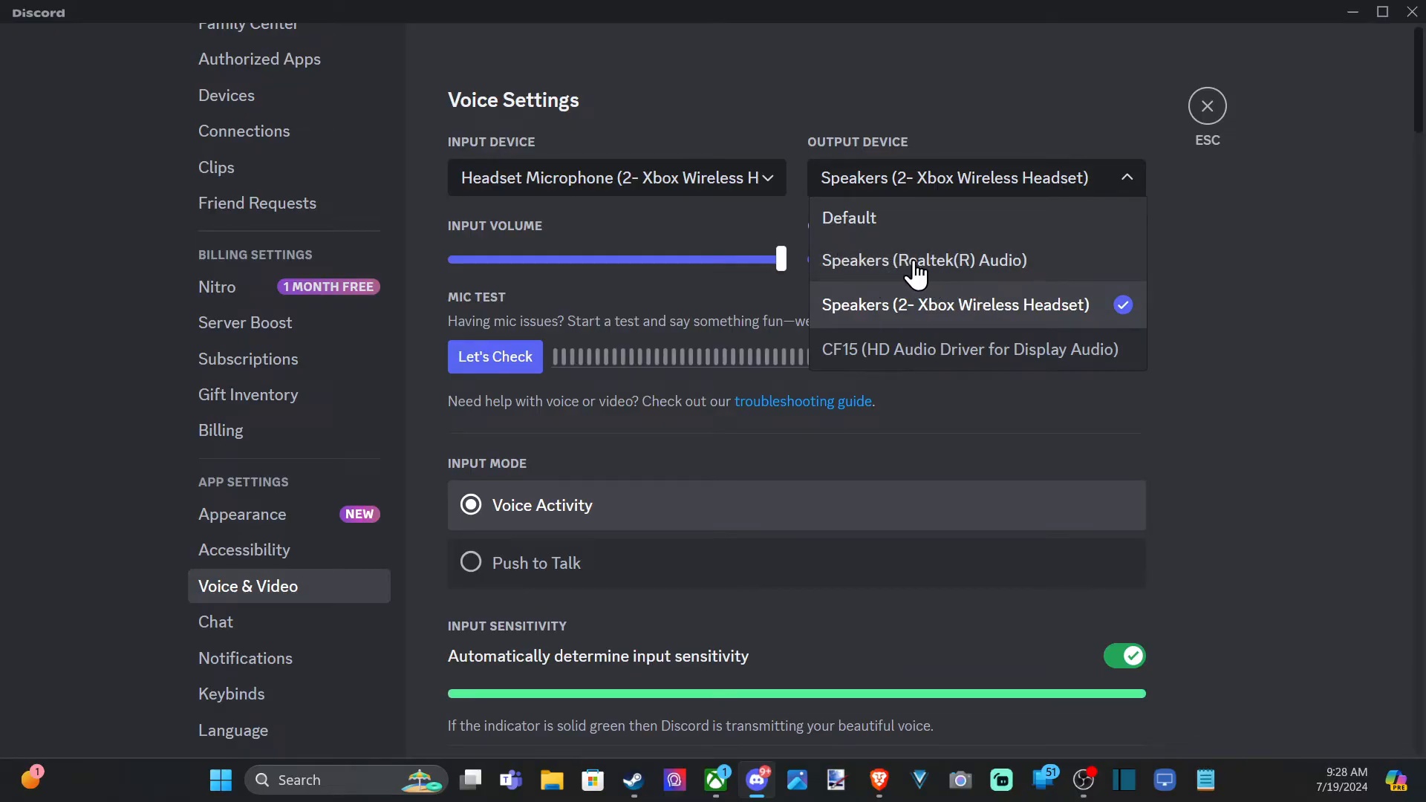
pyautogui.moveTo(951, 362)
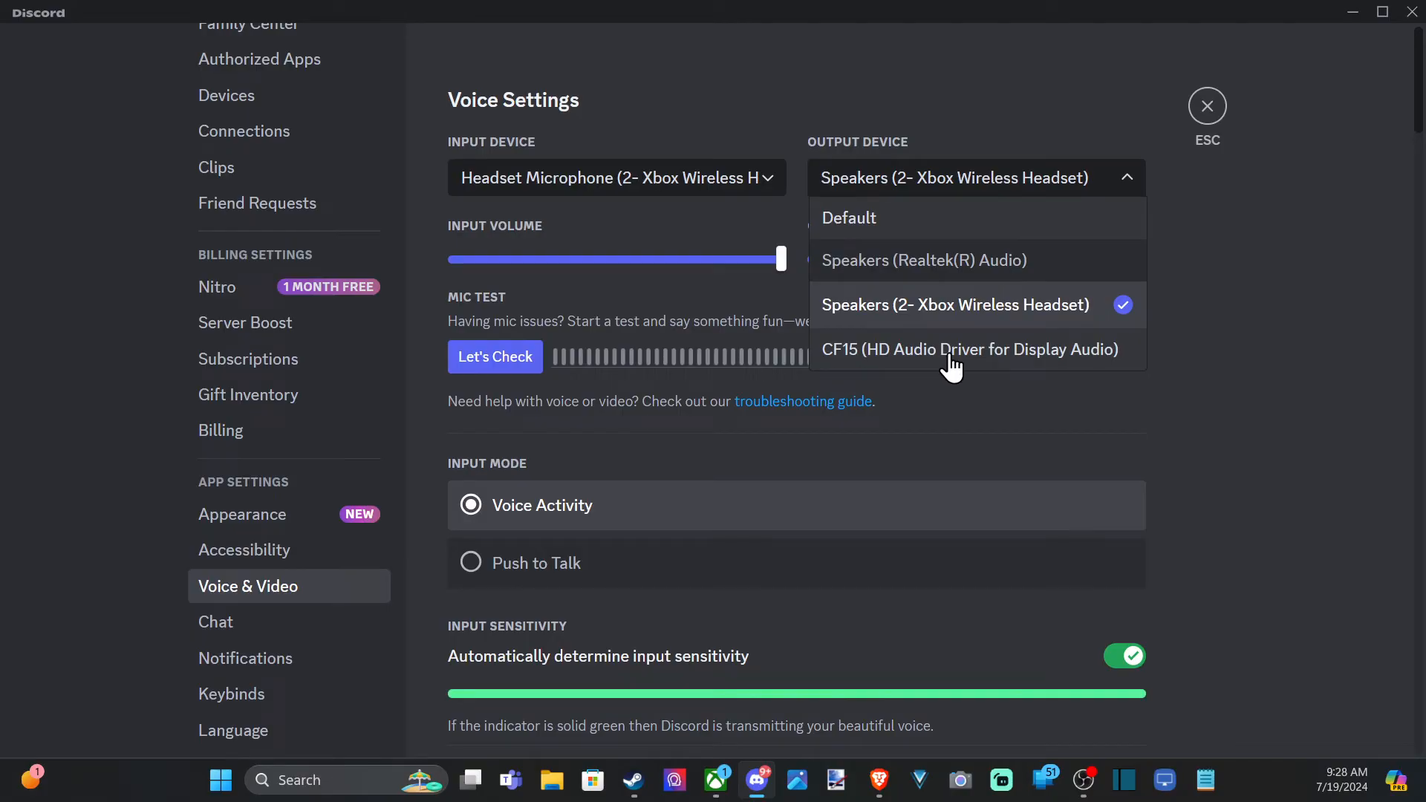
pyautogui.moveTo(1037, 368)
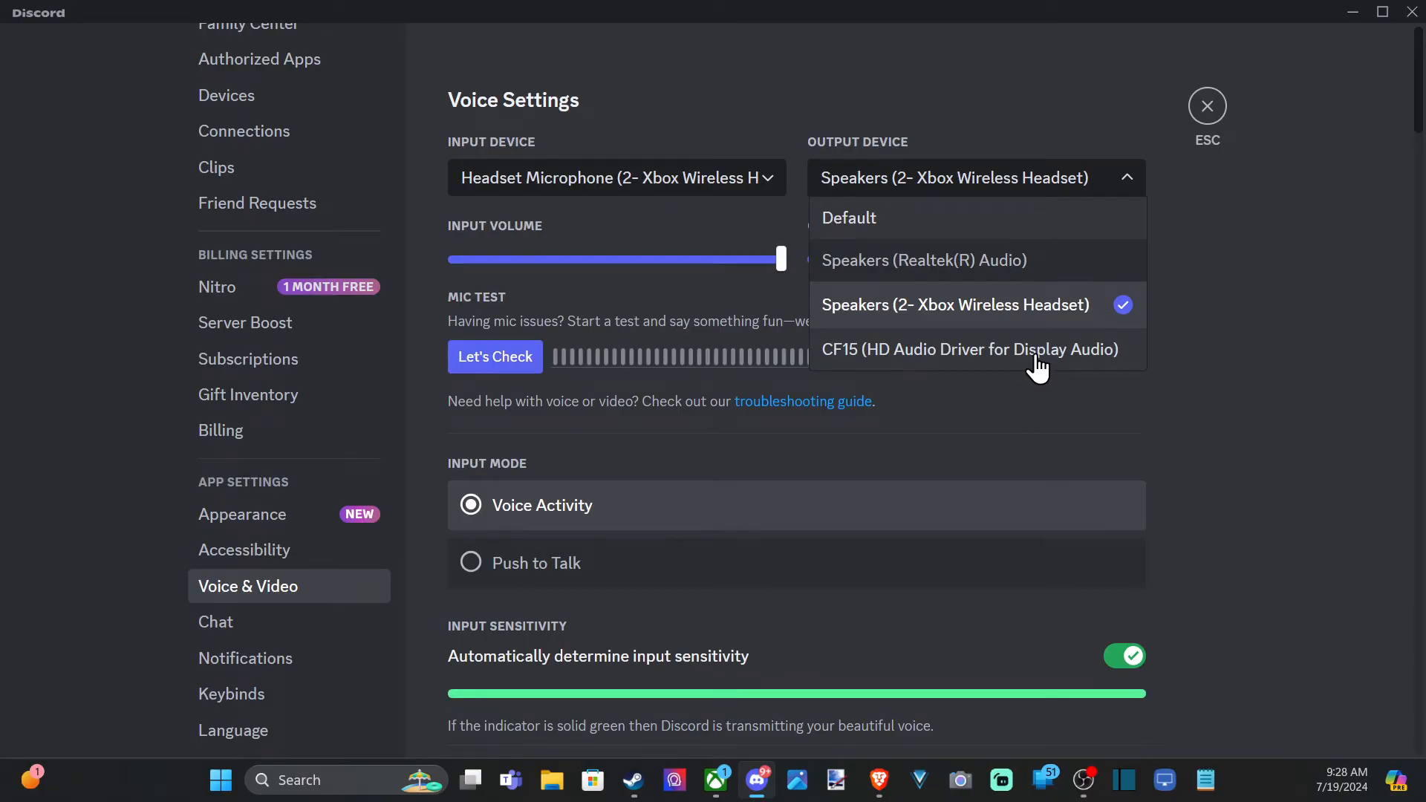
pyautogui.moveTo(819, 318)
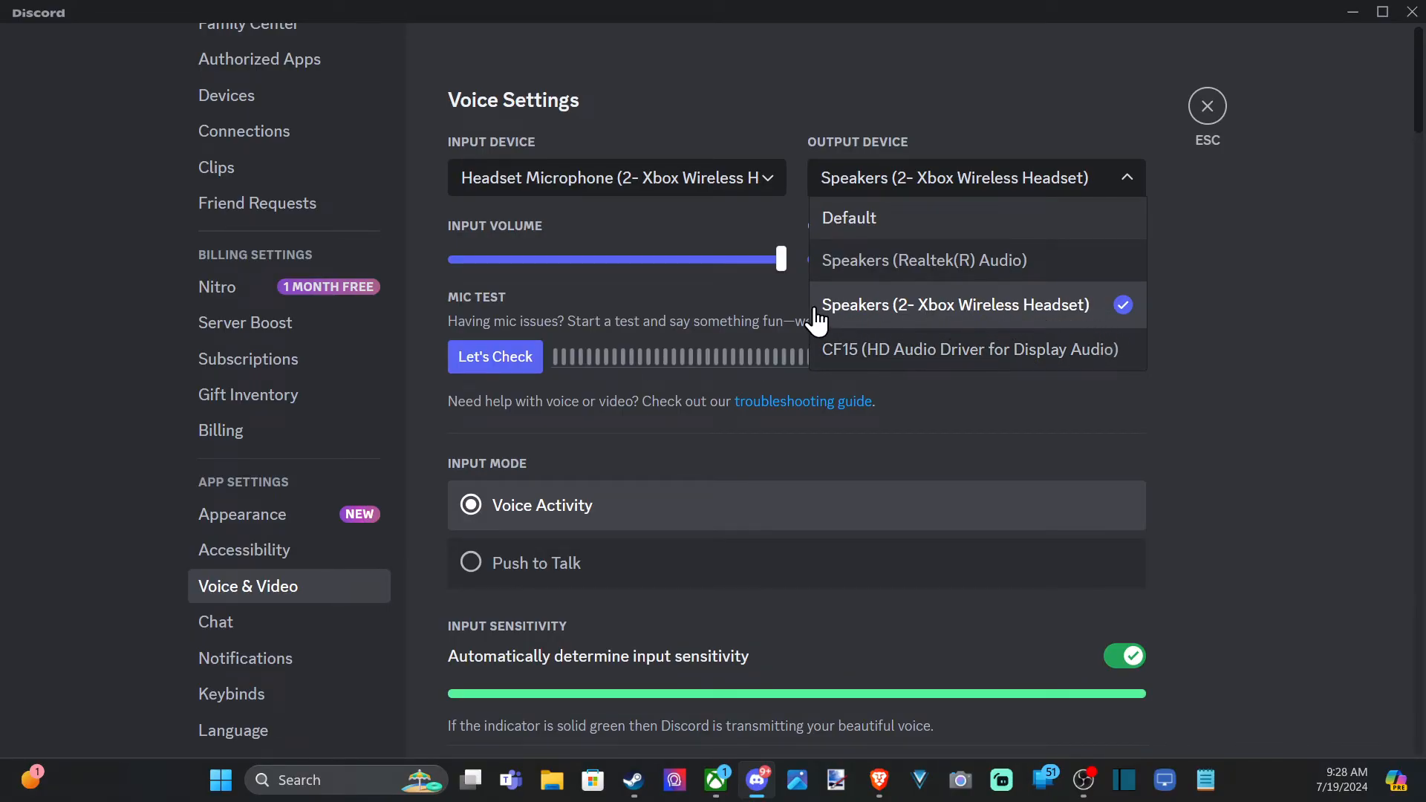
pyautogui.click(955, 305)
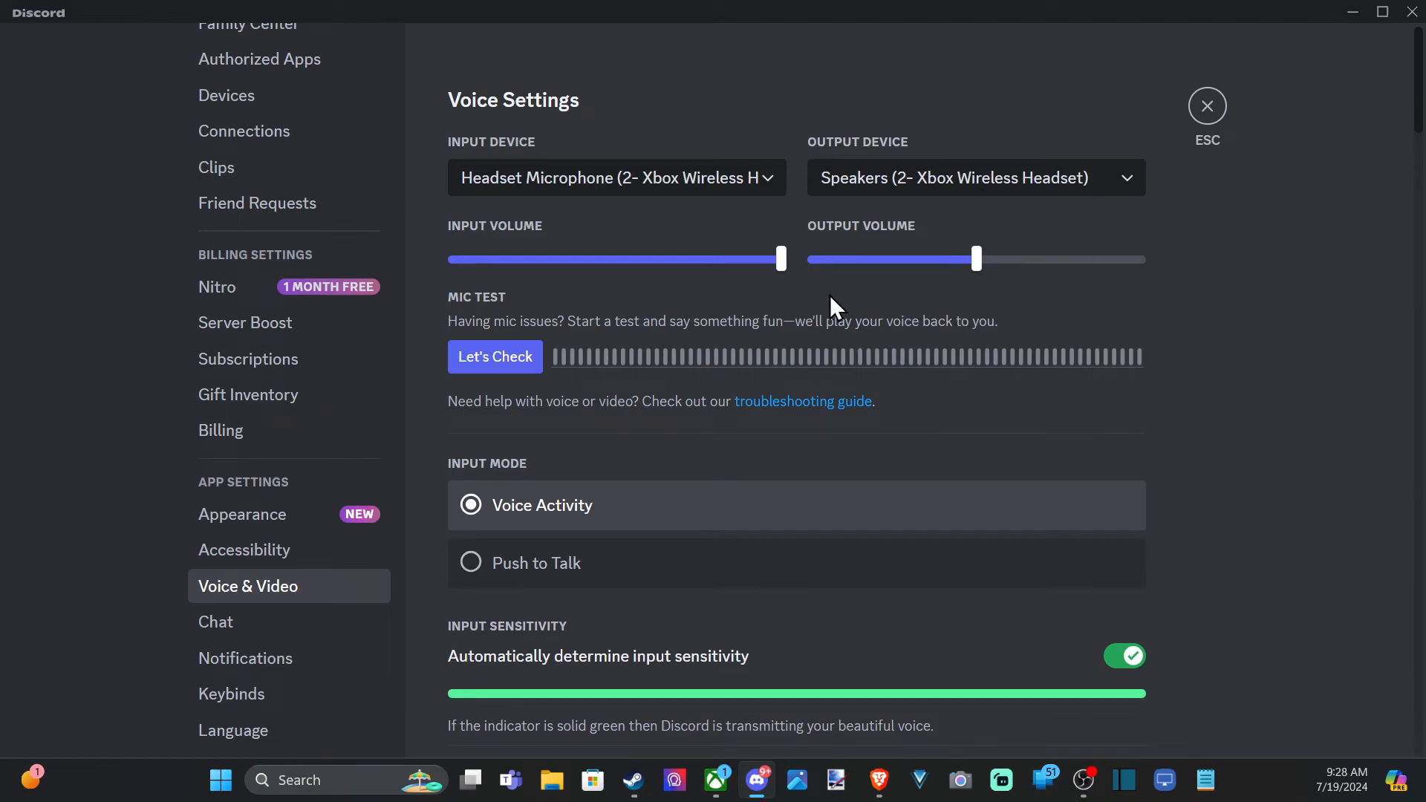
pyautogui.moveTo(724, 259)
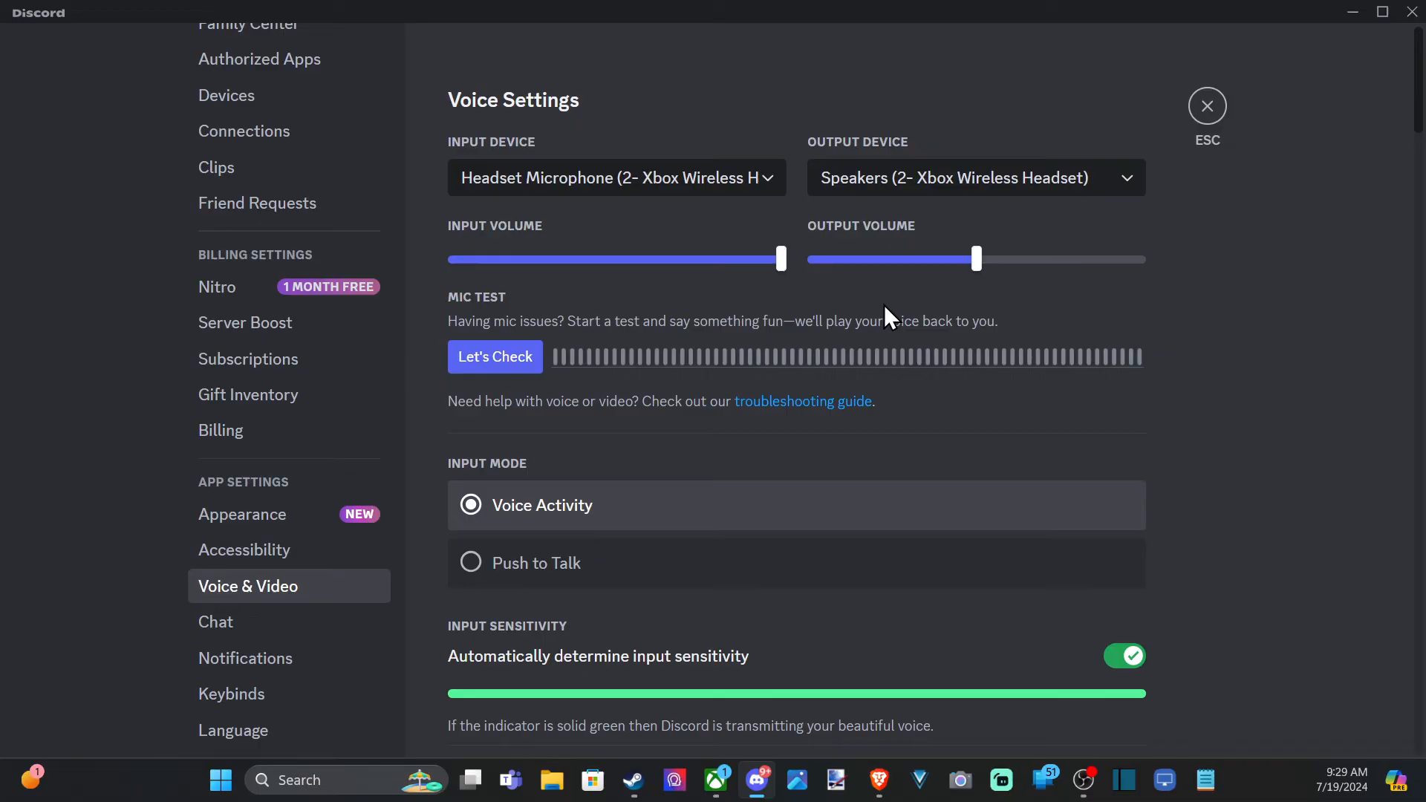
# Run the Mic Test to hear the headset microphone played back, then stop it.
pyautogui.click(494, 355)
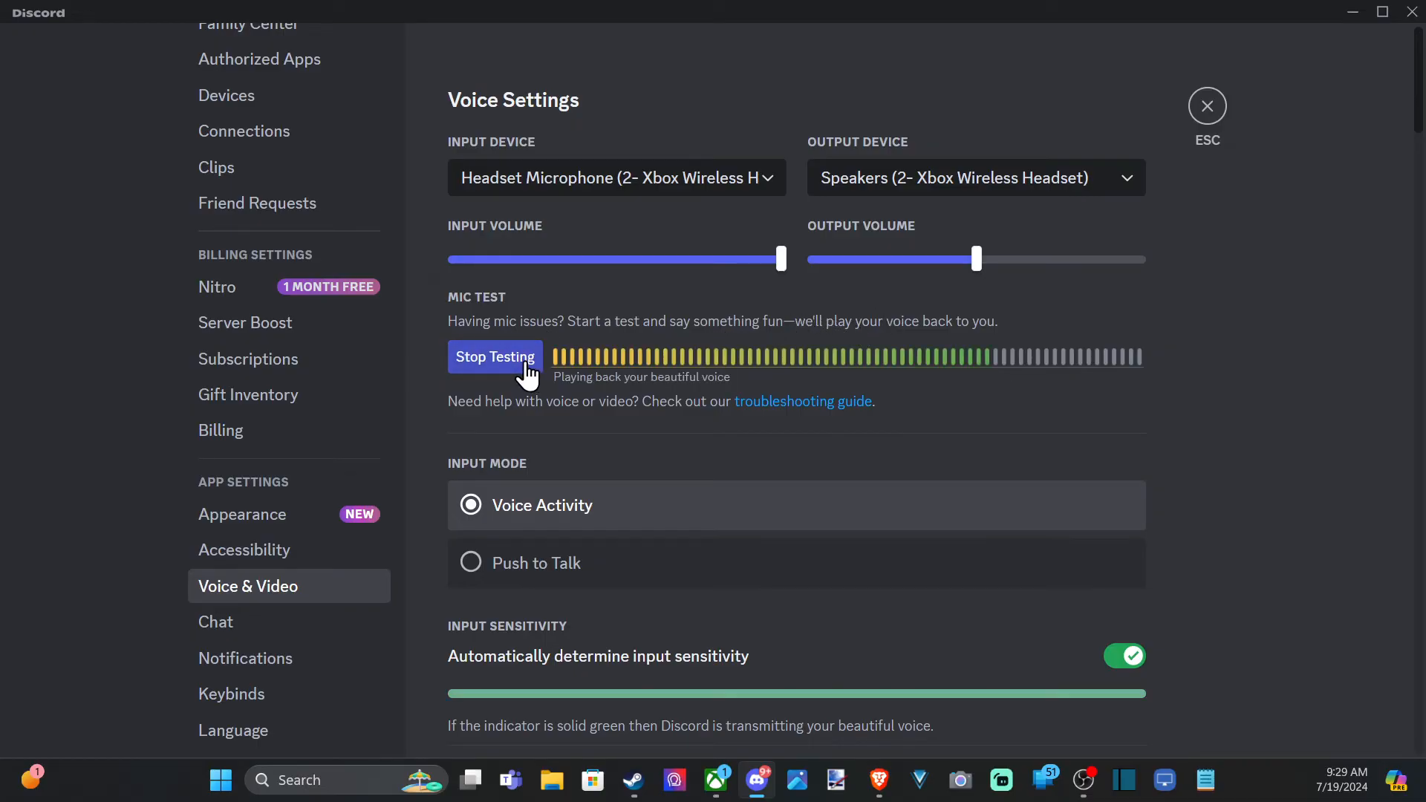
pyautogui.click(495, 357)
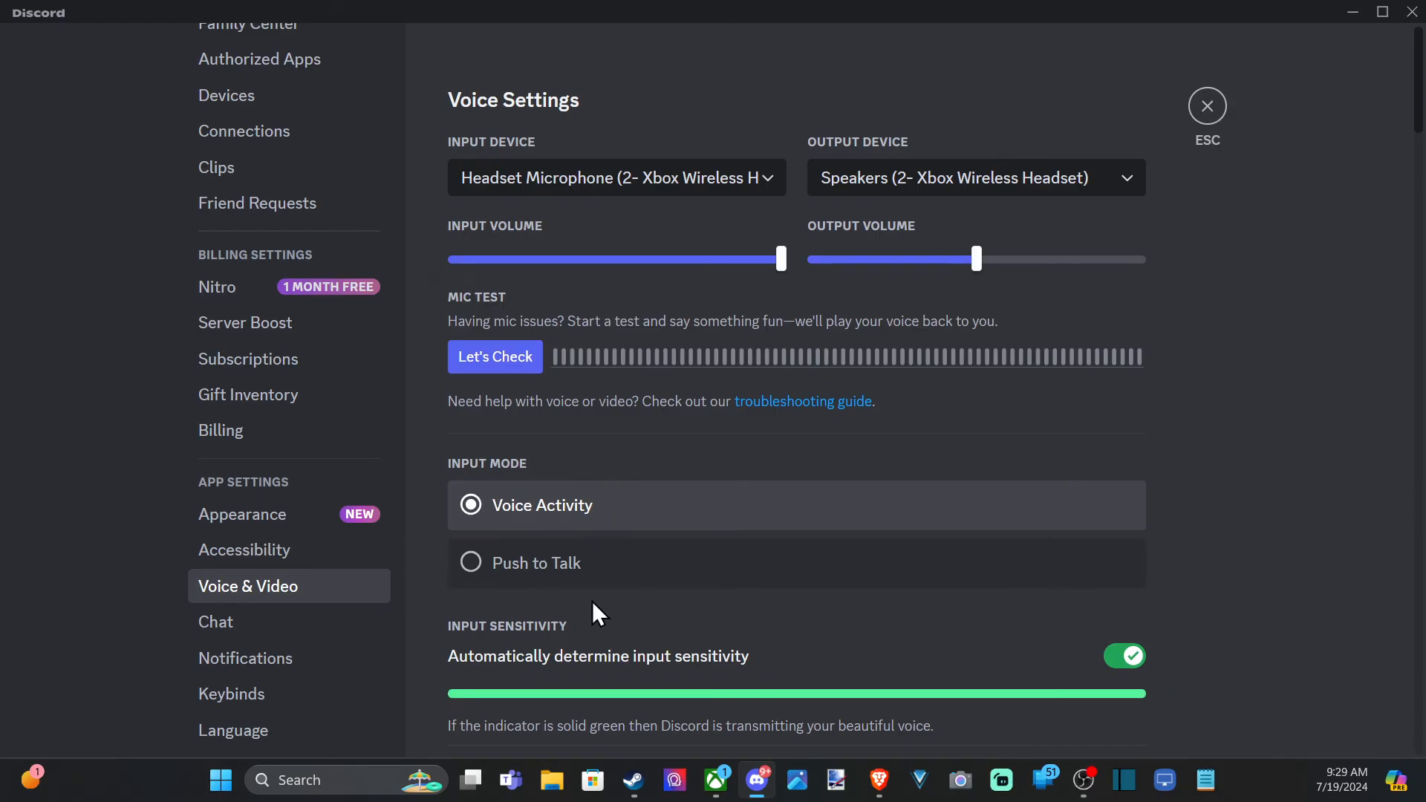
pyautogui.scroll(-3)
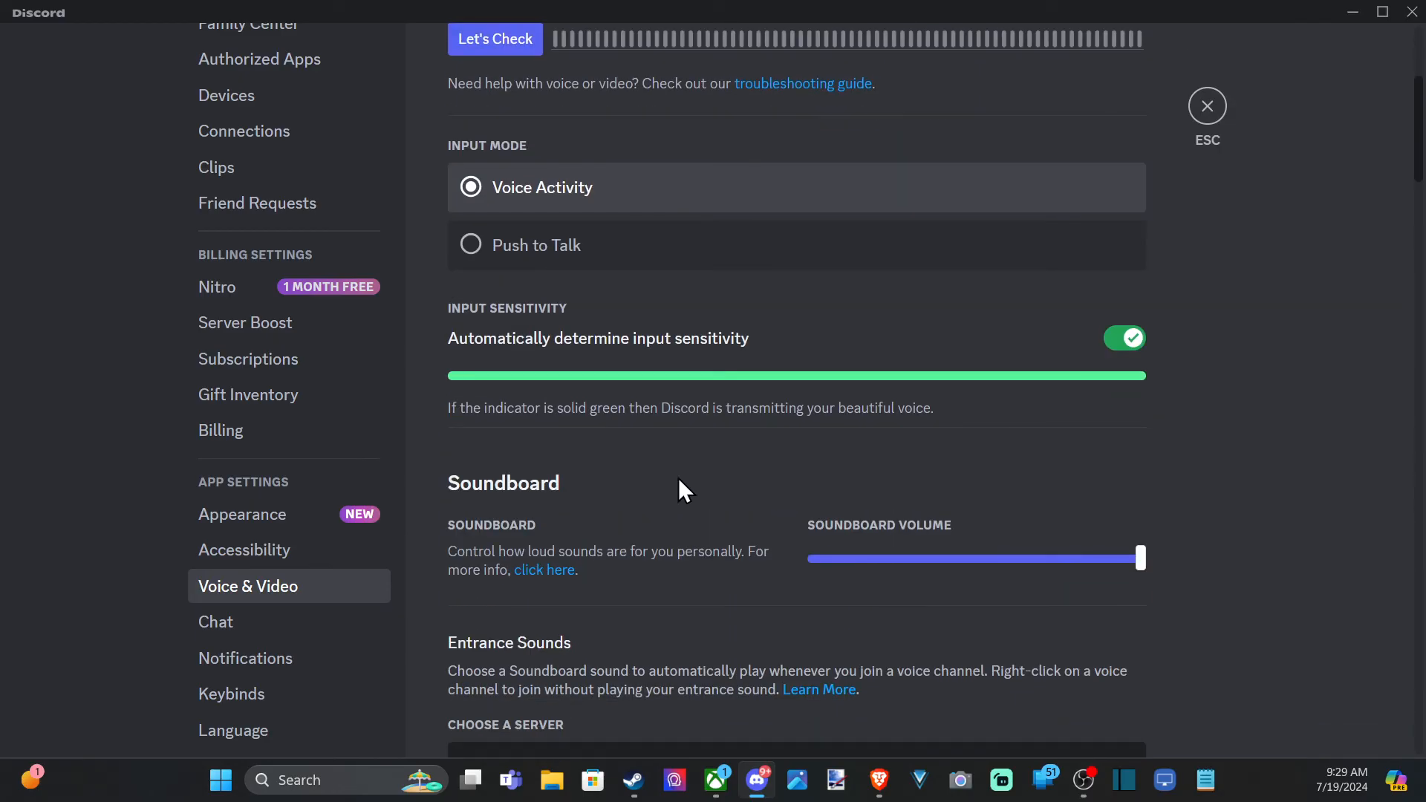
pyautogui.scroll(3)
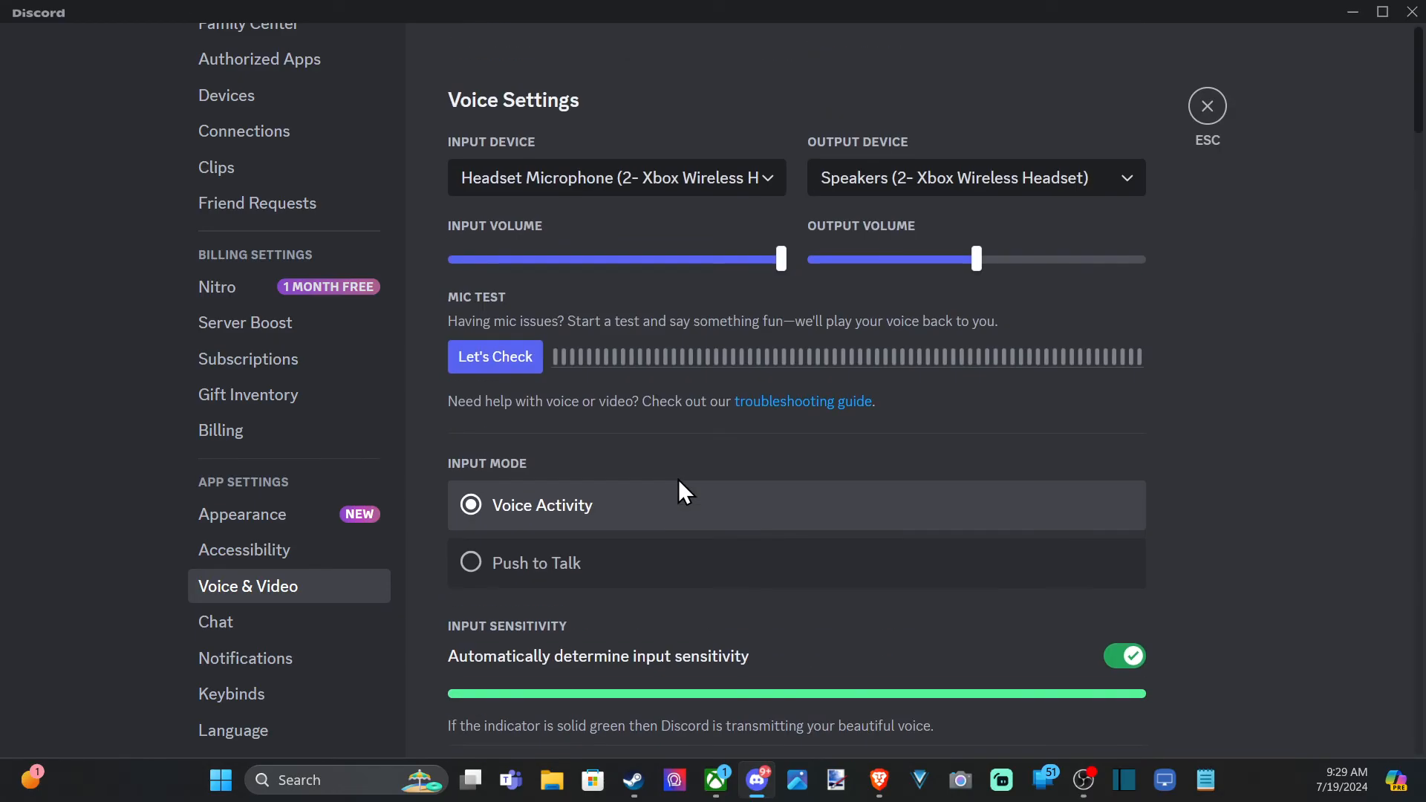
pyautogui.moveTo(647, 325)
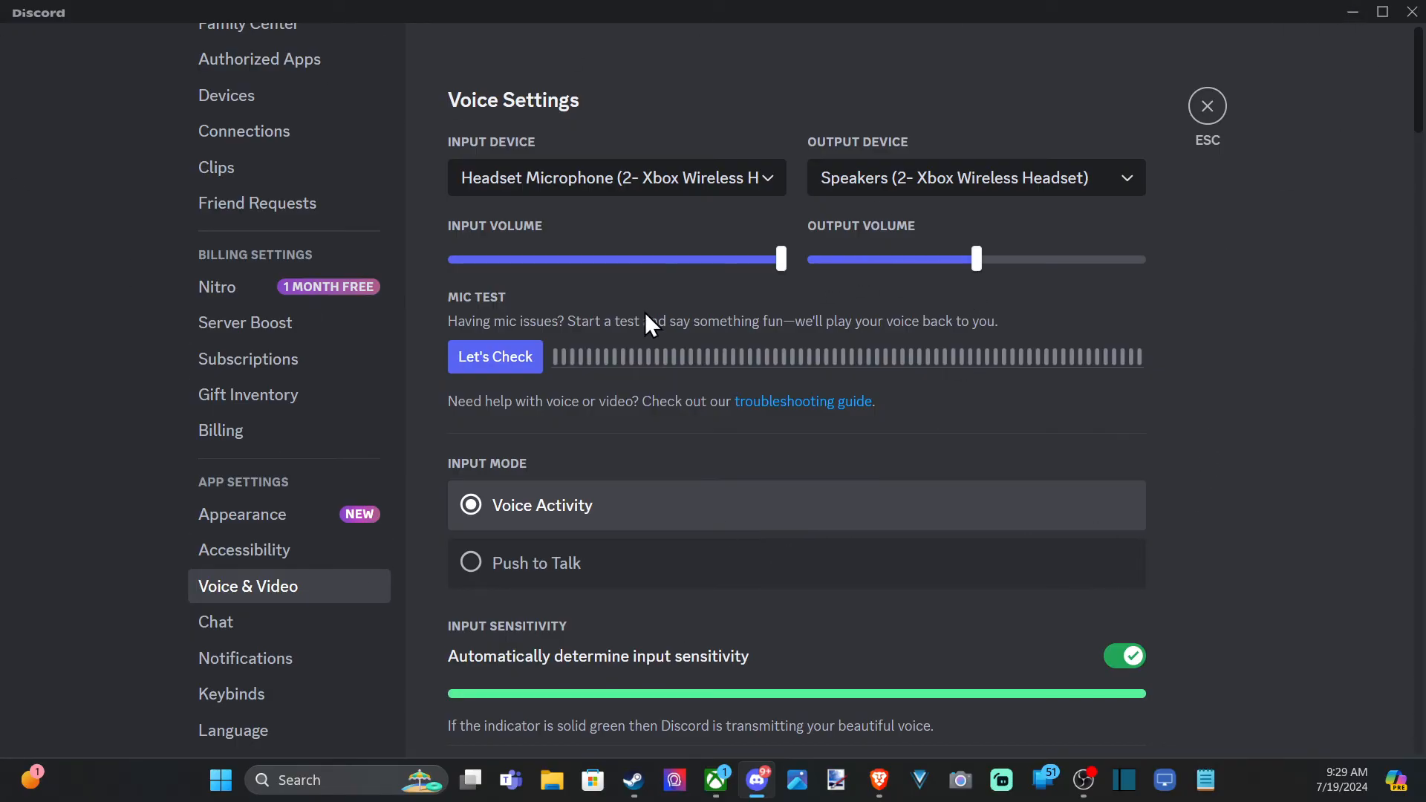
pyautogui.moveTo(668, 275)
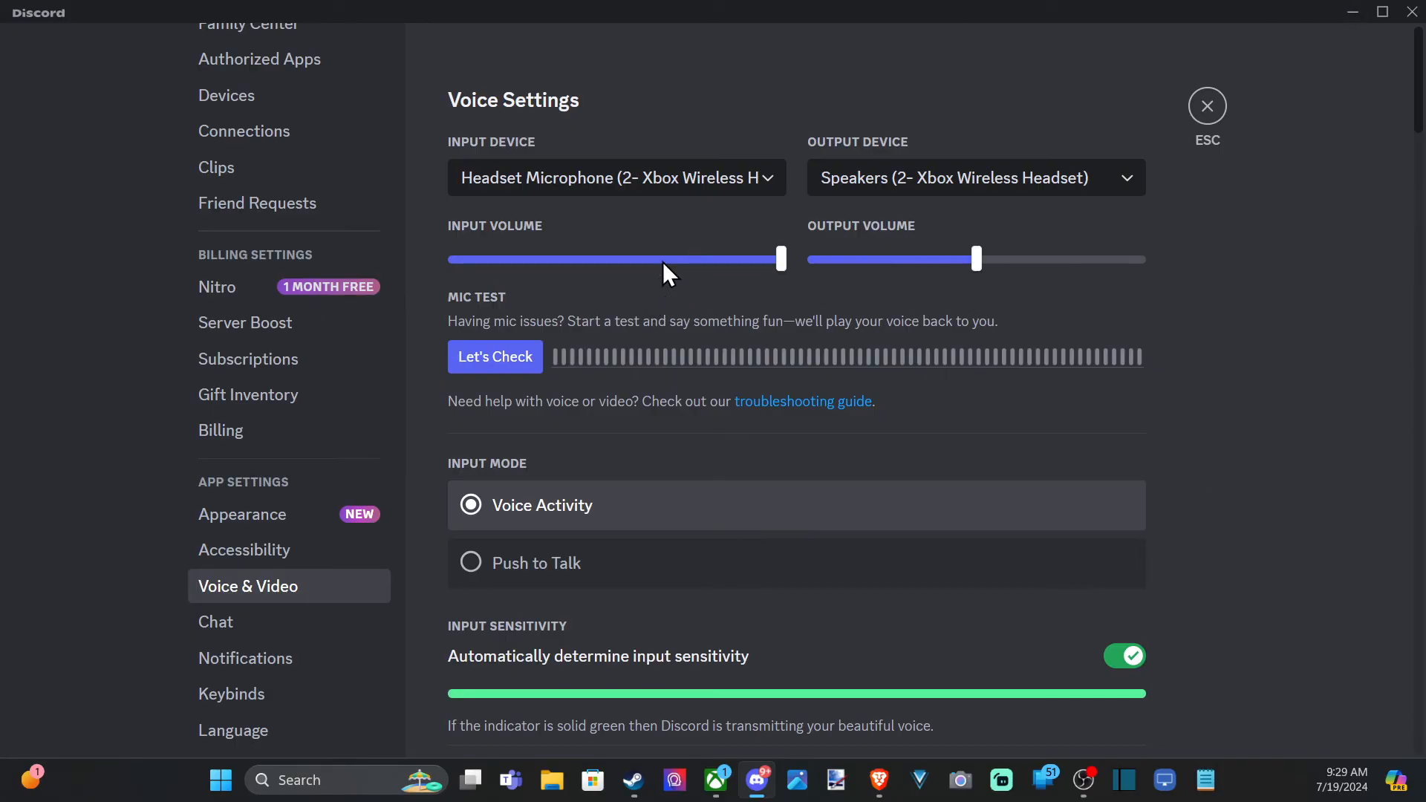
pyautogui.moveTo(634, 314)
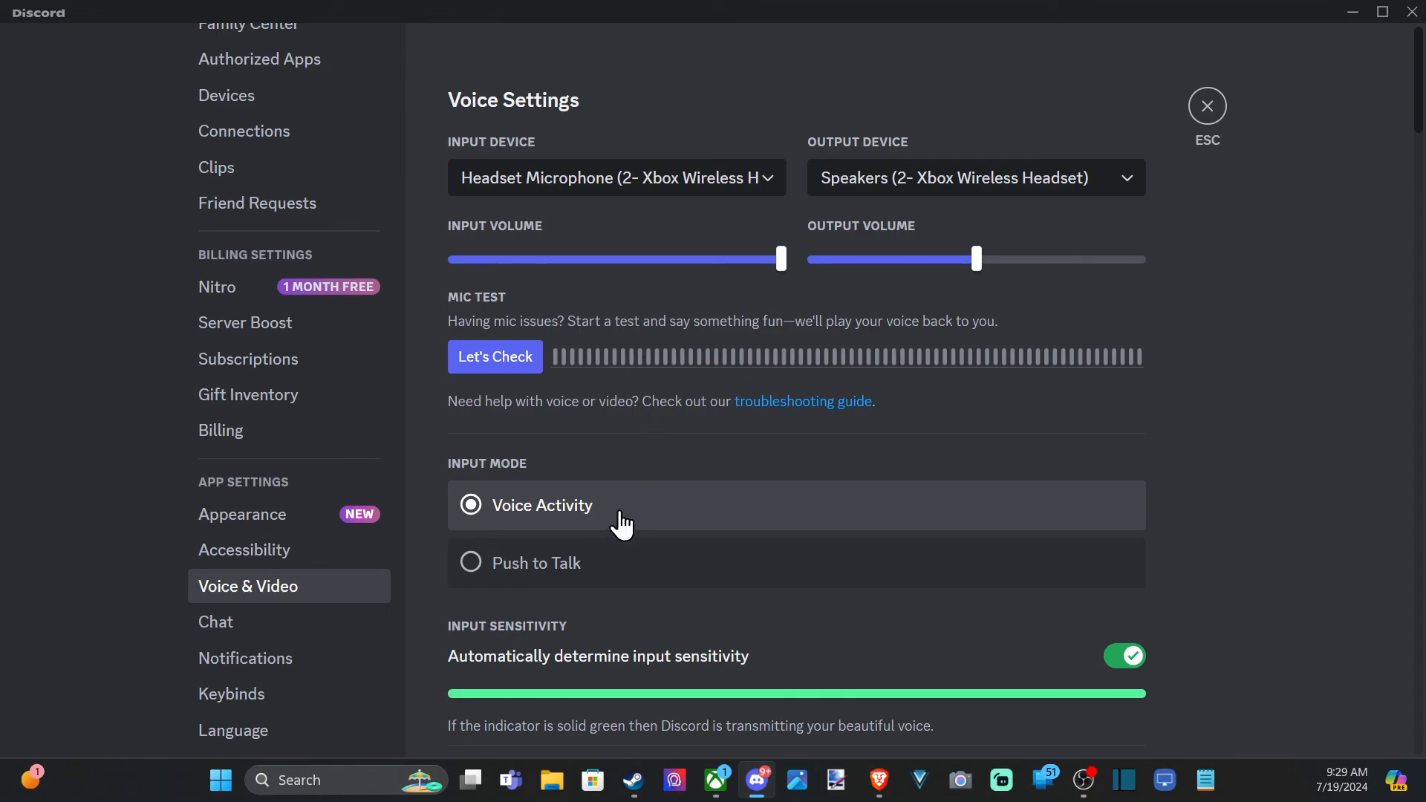
pyautogui.moveTo(313, 487)
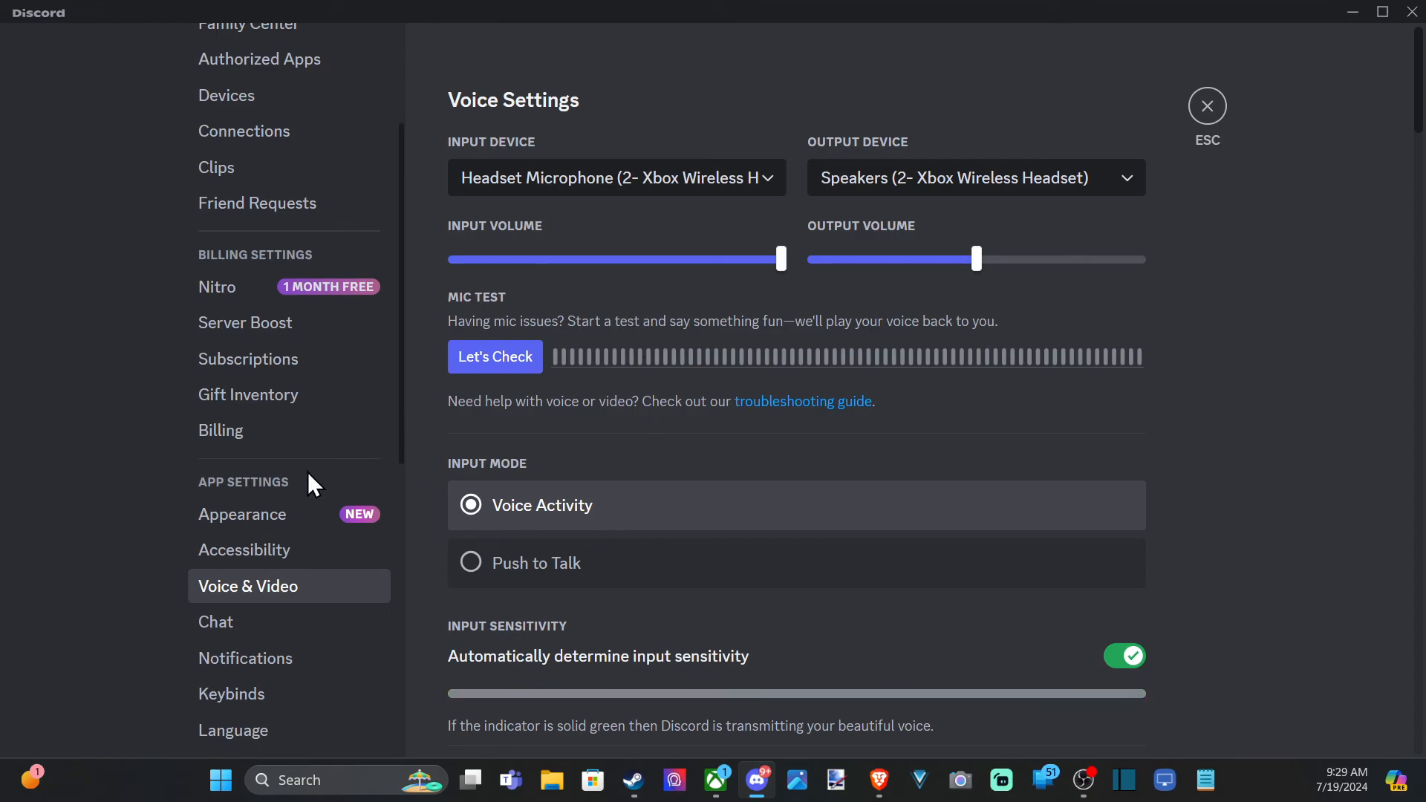